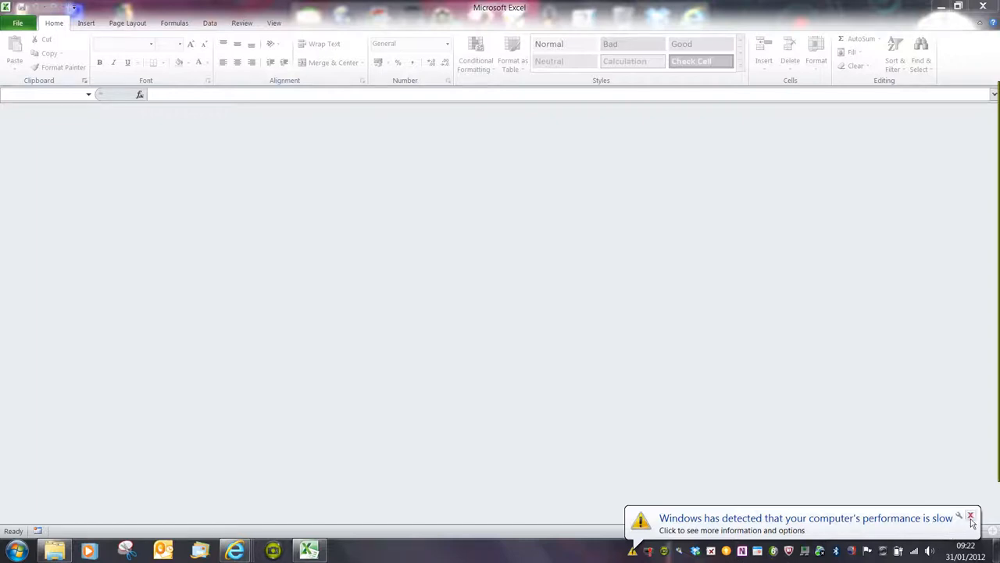
Dismiss the performance warning and open 'Excel Practice Figures' from AECB > ITQ Level 1 - 11068302 > Unit Two > worked examples.
click(972, 515)
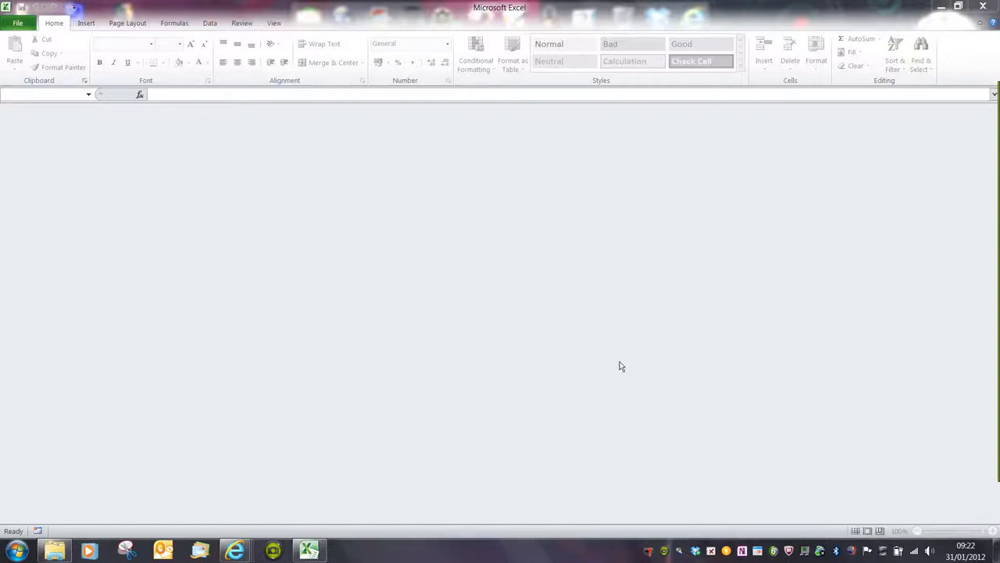
mouse_move(179, 214)
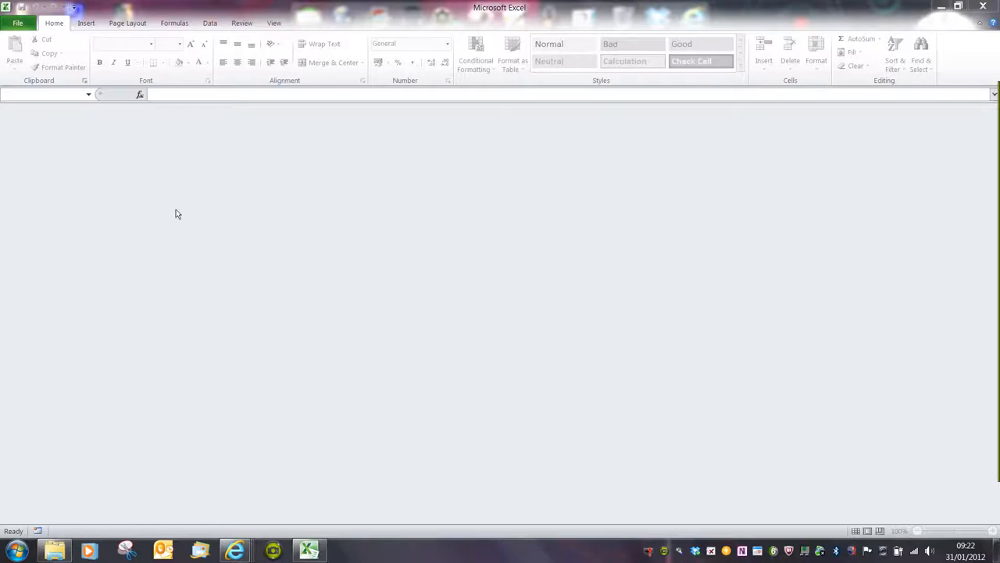
mouse_move(132, 175)
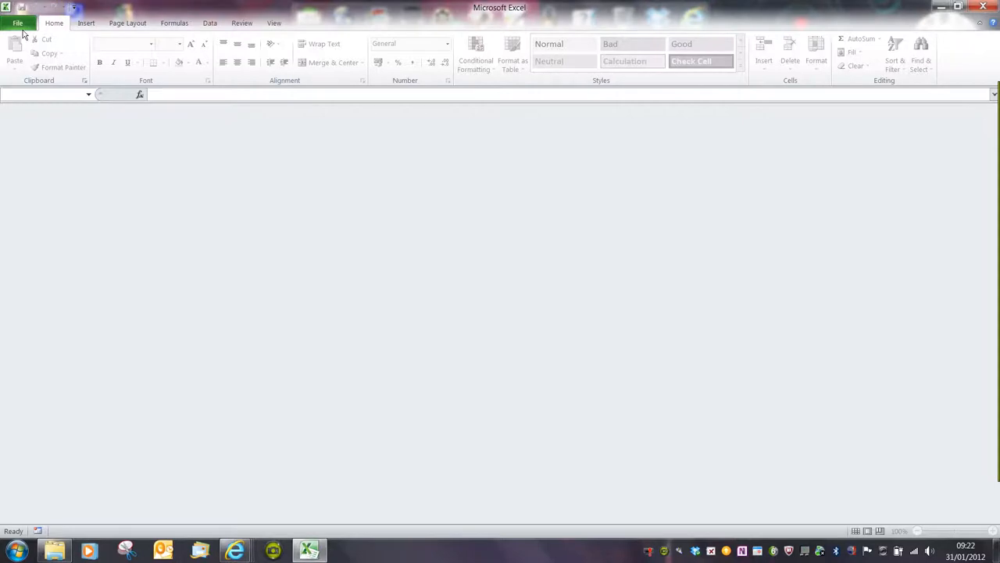
click(18, 23)
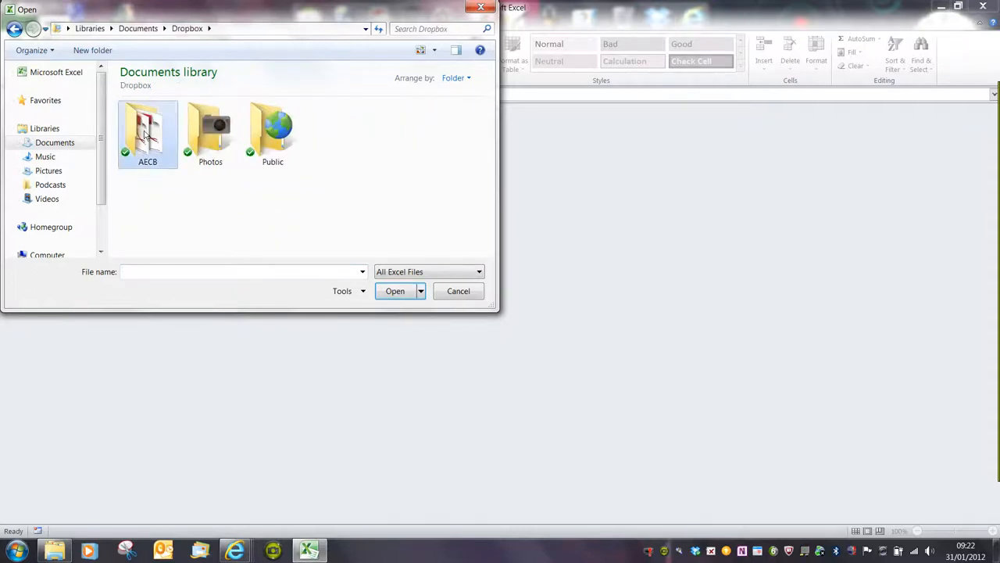
double_click(147, 133)
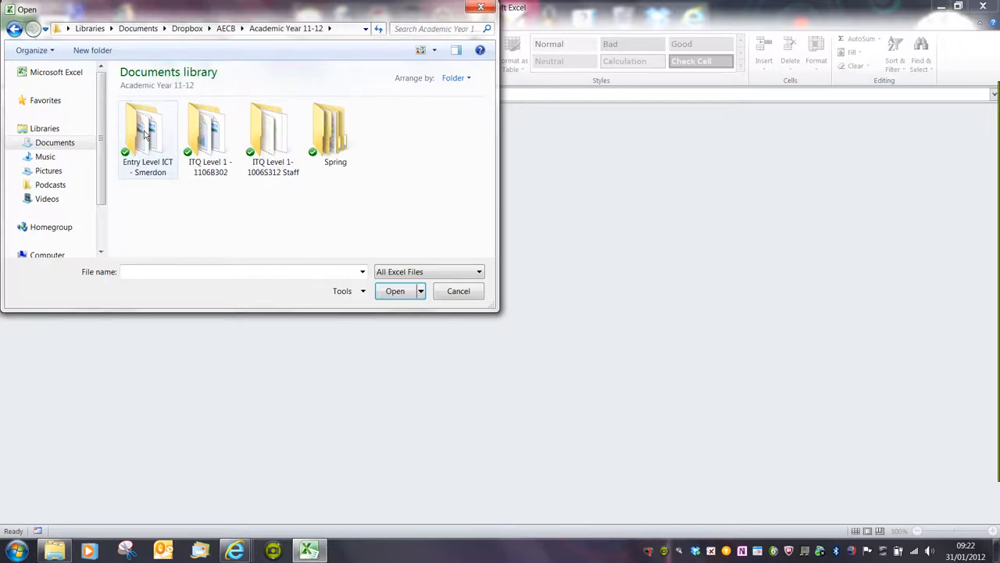
double_click(210, 137)
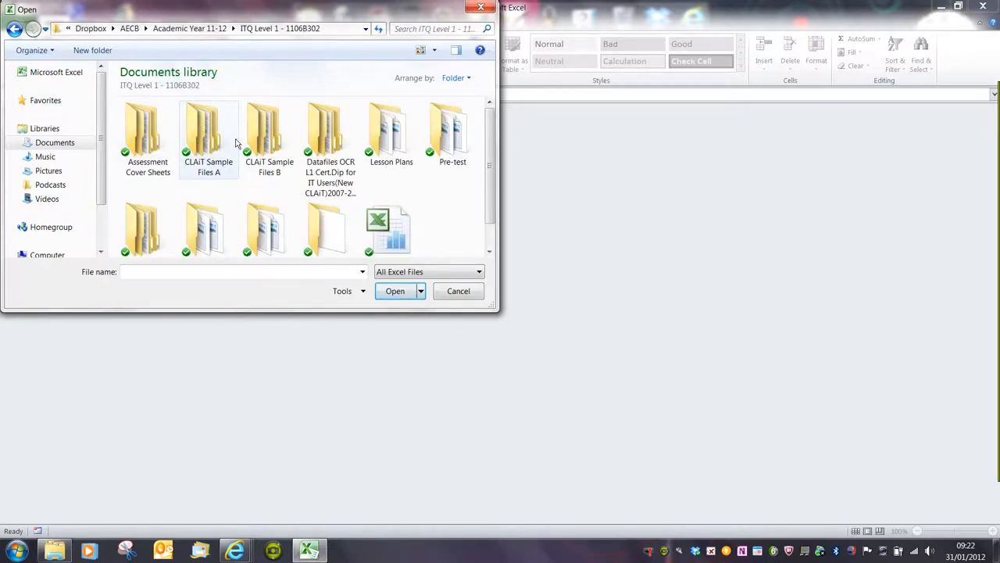
mouse_move(450, 255)
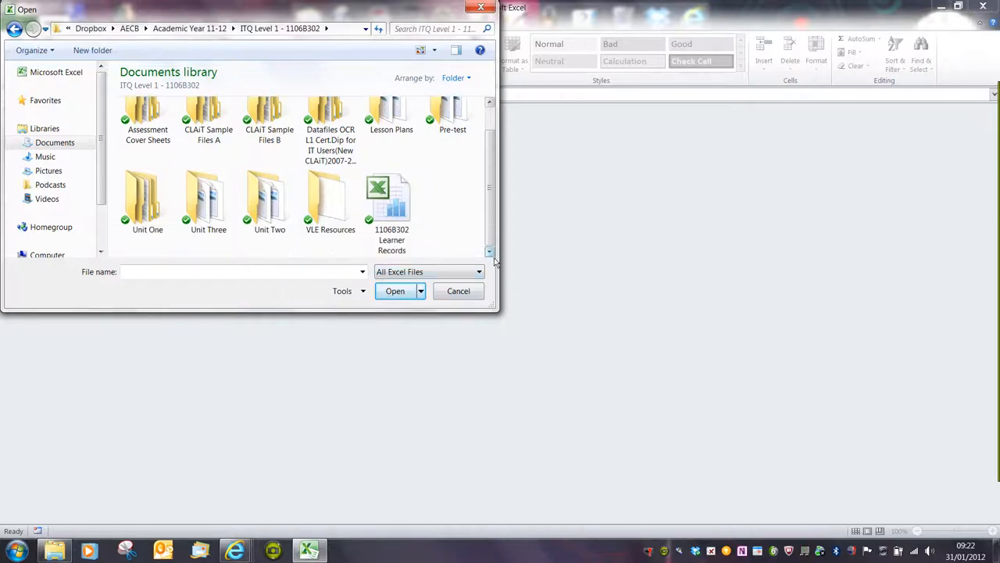
double_click(269, 200)
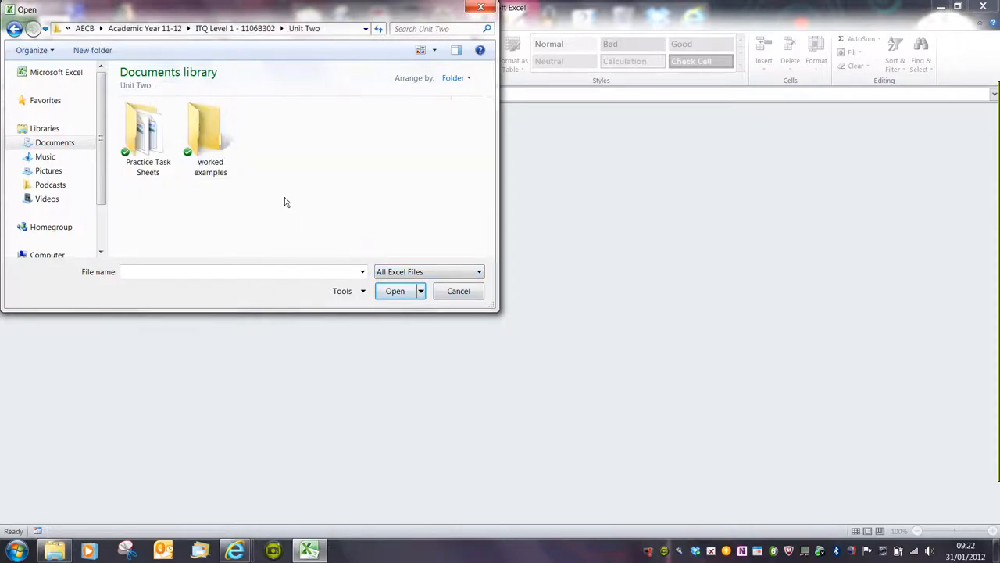
double_click(209, 133)
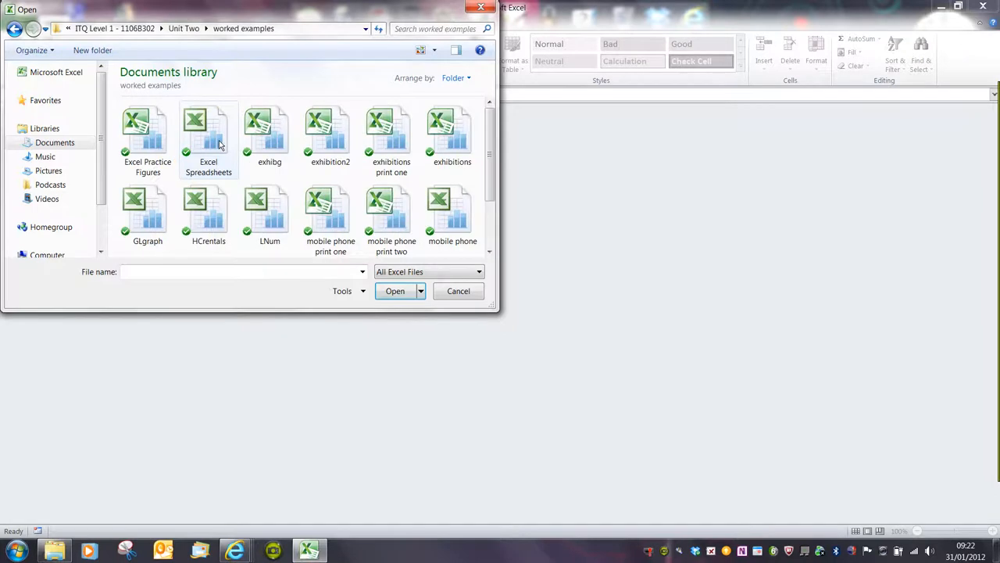
double_click(208, 128)
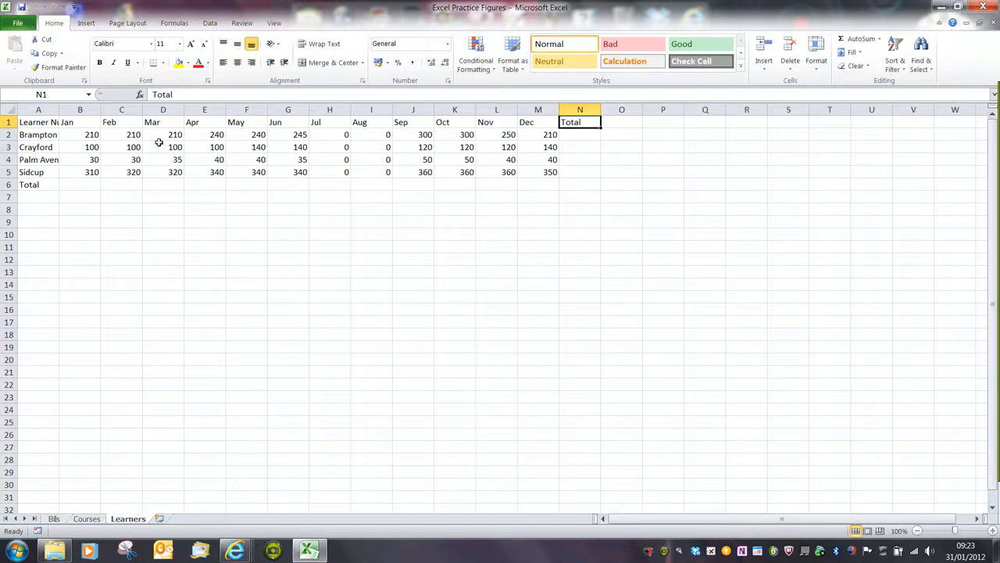
mouse_move(256, 300)
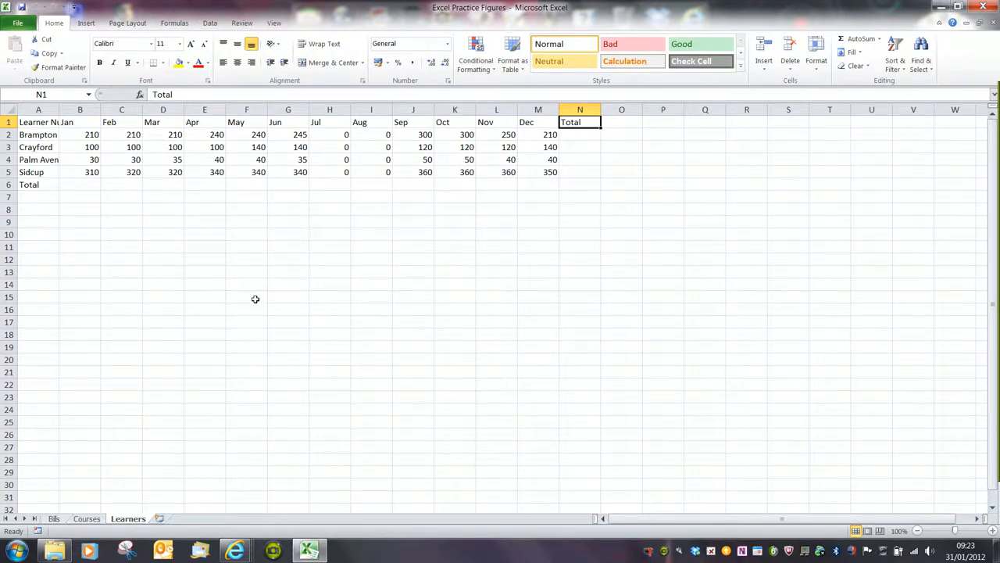
mouse_move(82, 500)
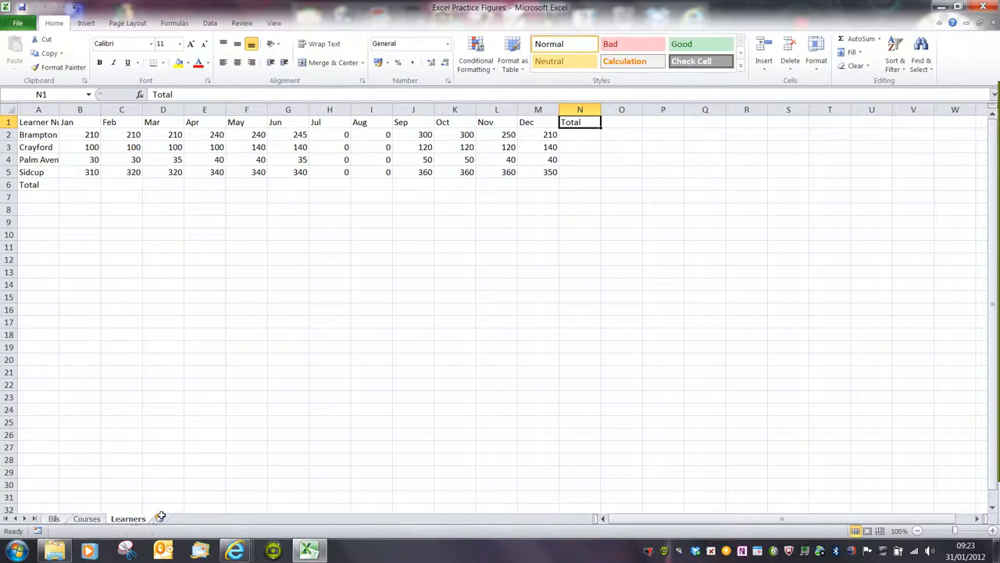
mouse_move(202, 530)
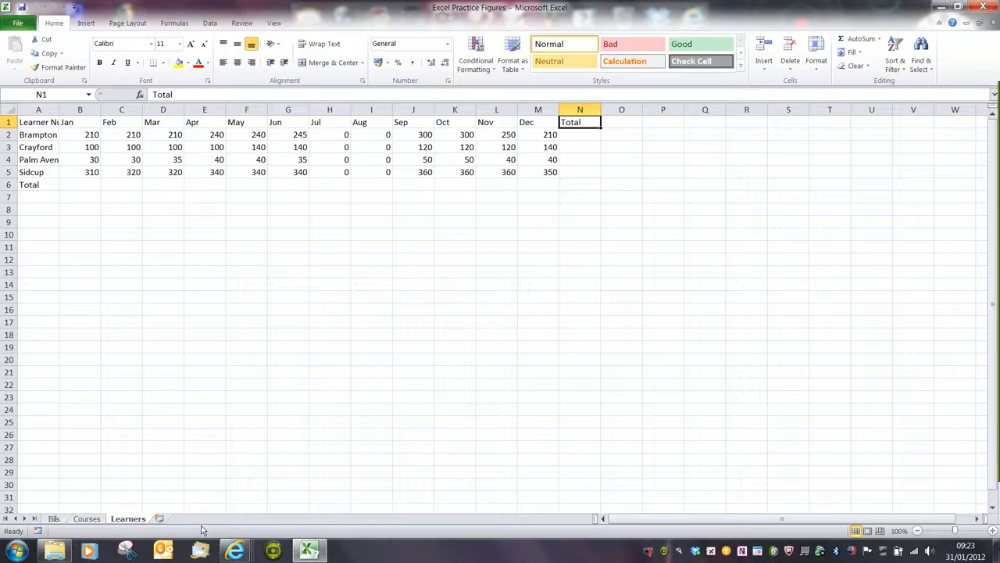
View the Bills sheet of household costs, then the Courses sheet of learner counts by age group.
click(54, 519)
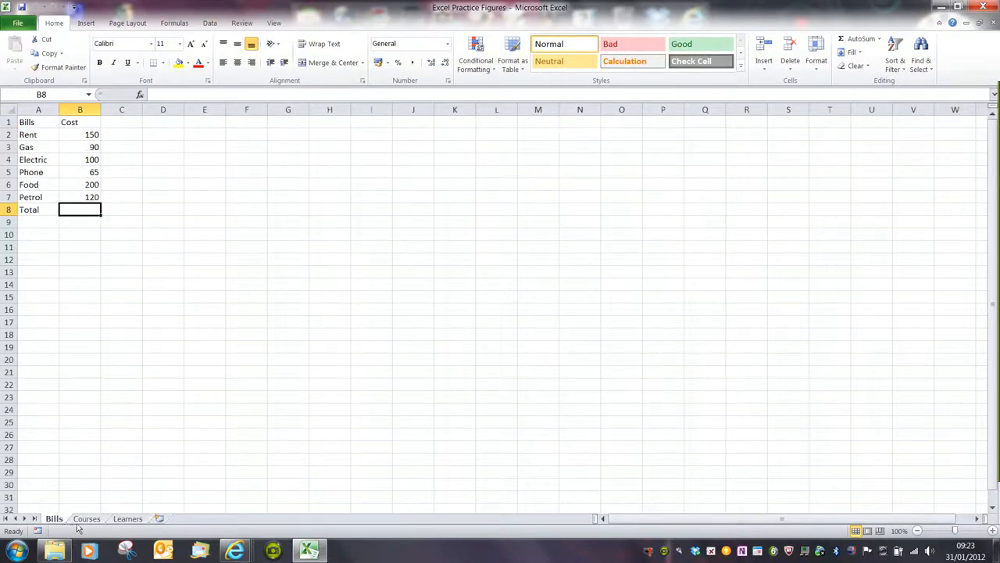
click(86, 519)
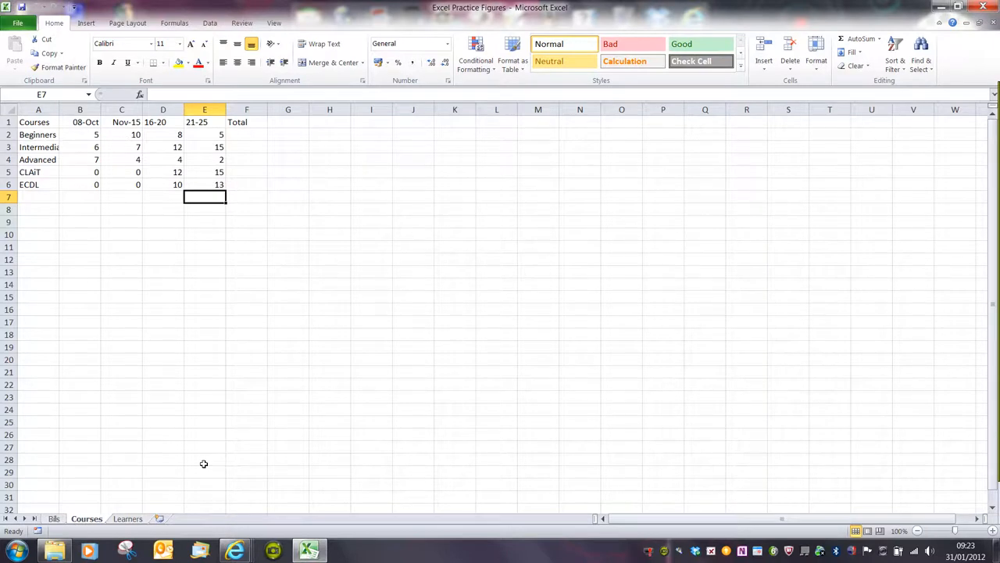
mouse_move(150, 356)
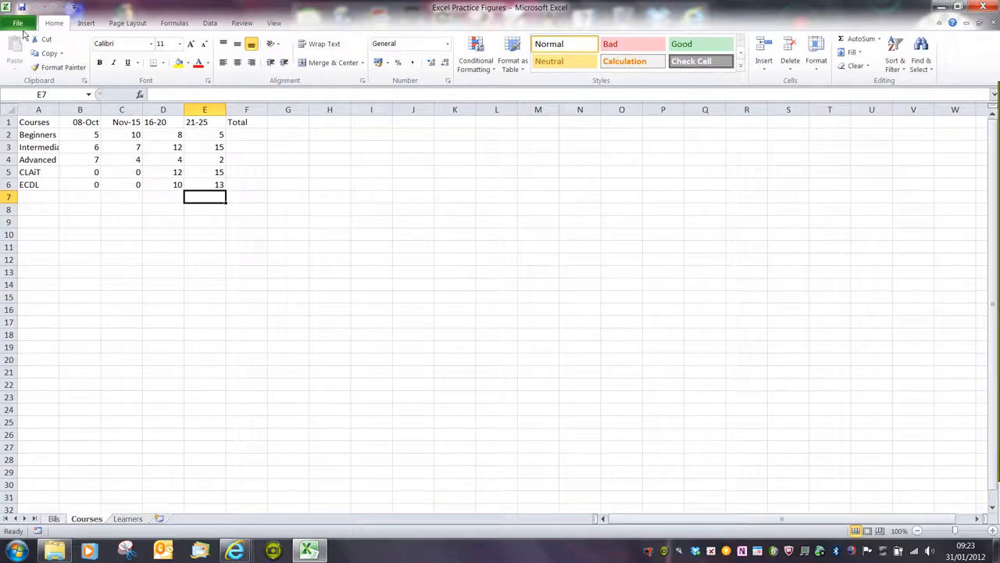
Bring up Save As via the File menu, landing in the worked examples folder.
click(18, 22)
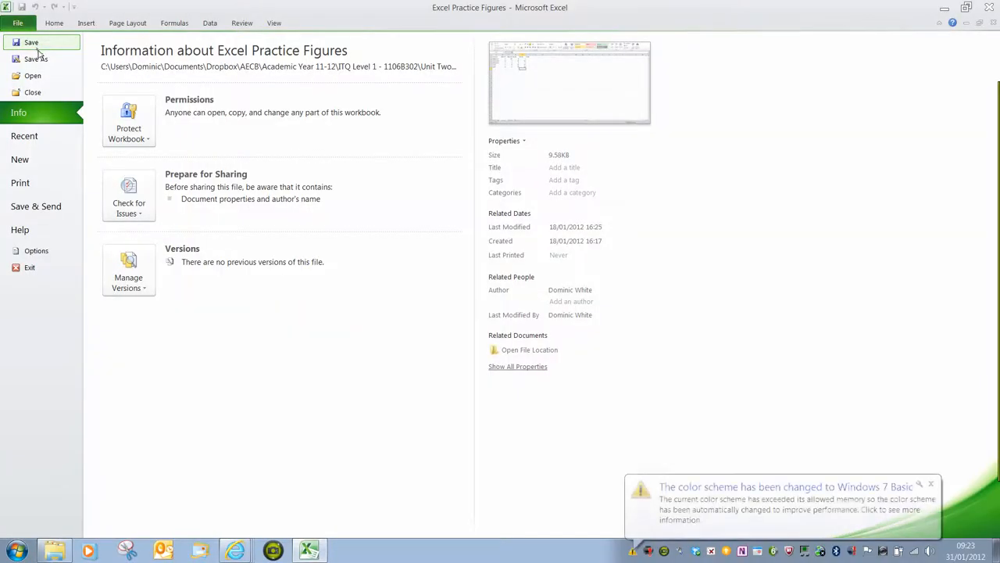
mouse_move(36, 60)
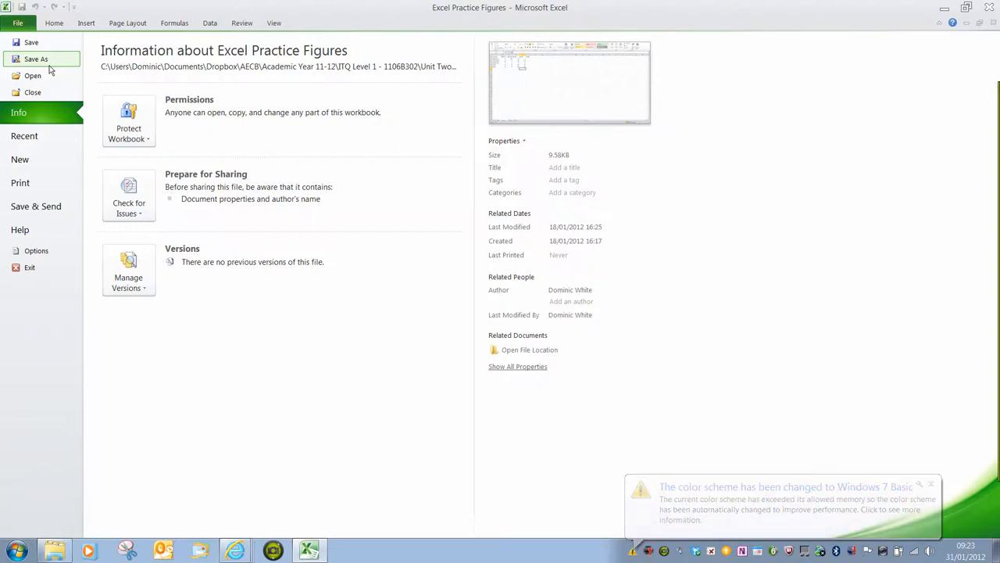
click(36, 60)
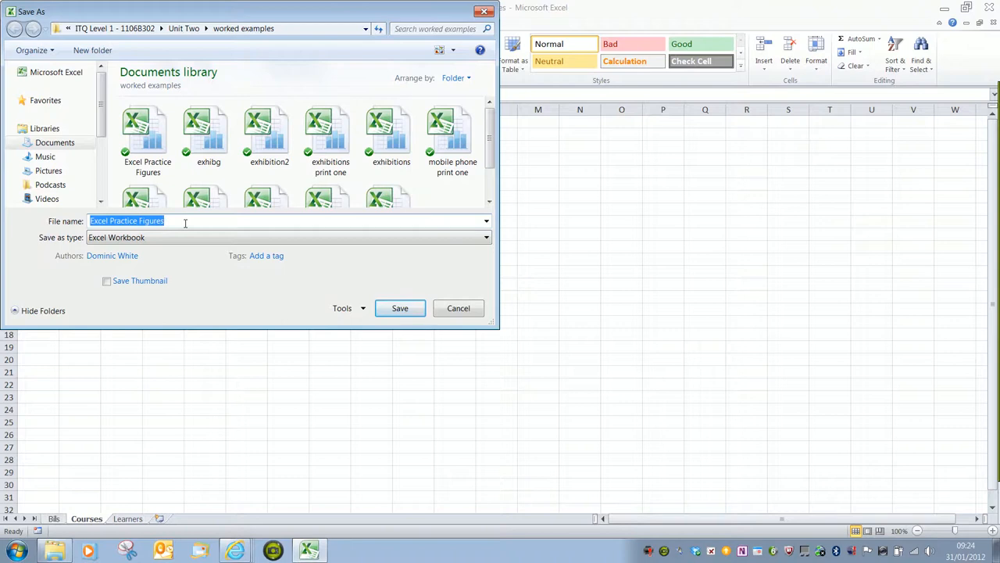
Name the workbook 'practice saving for video' and save it in the worked examples folder.
text(pract)
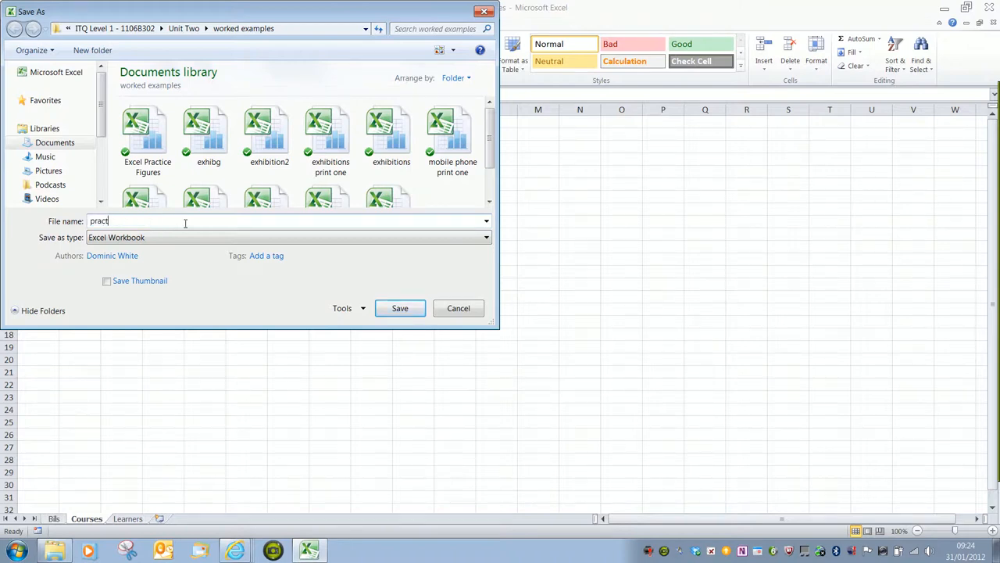
text(ice)
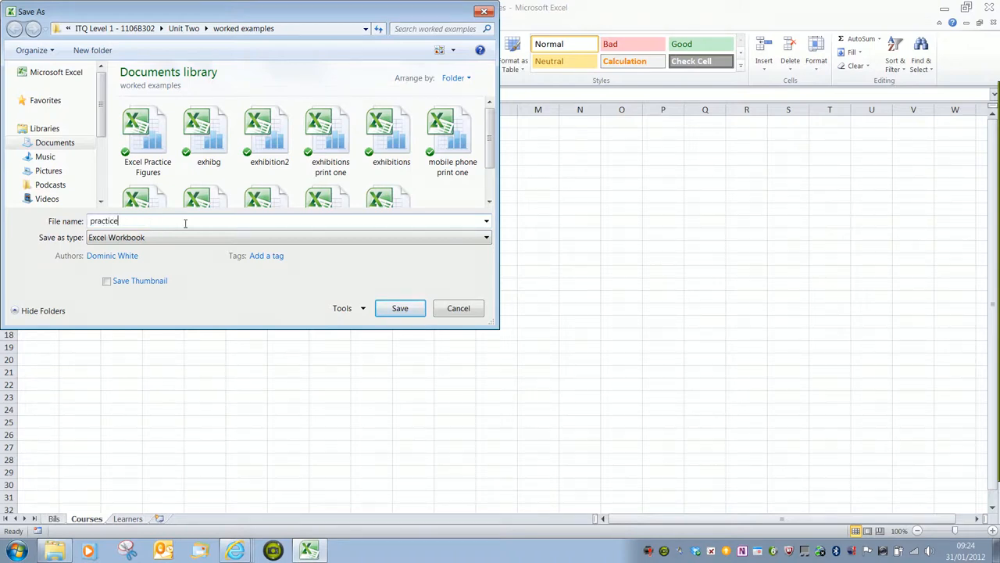
text(saving for video)
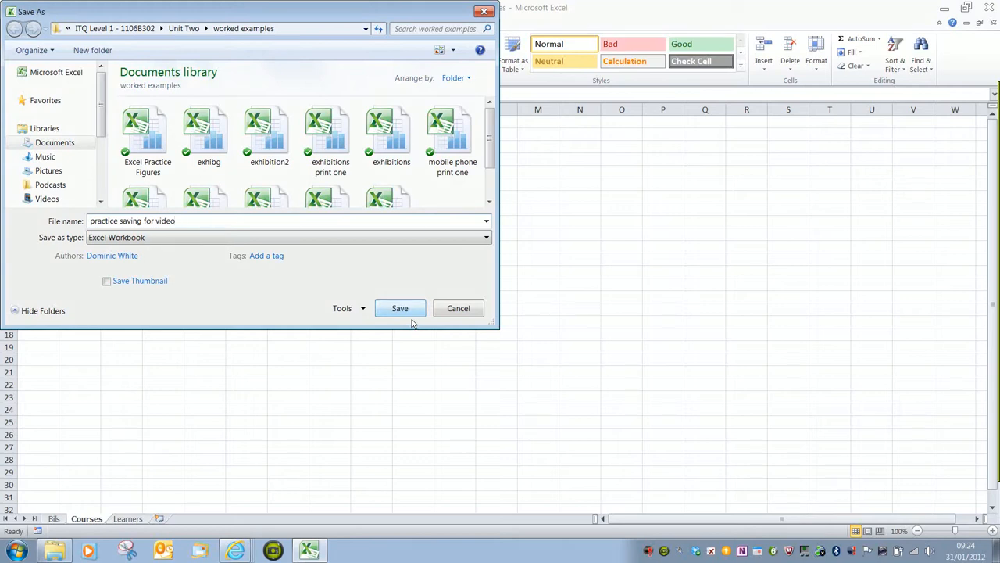
click(401, 308)
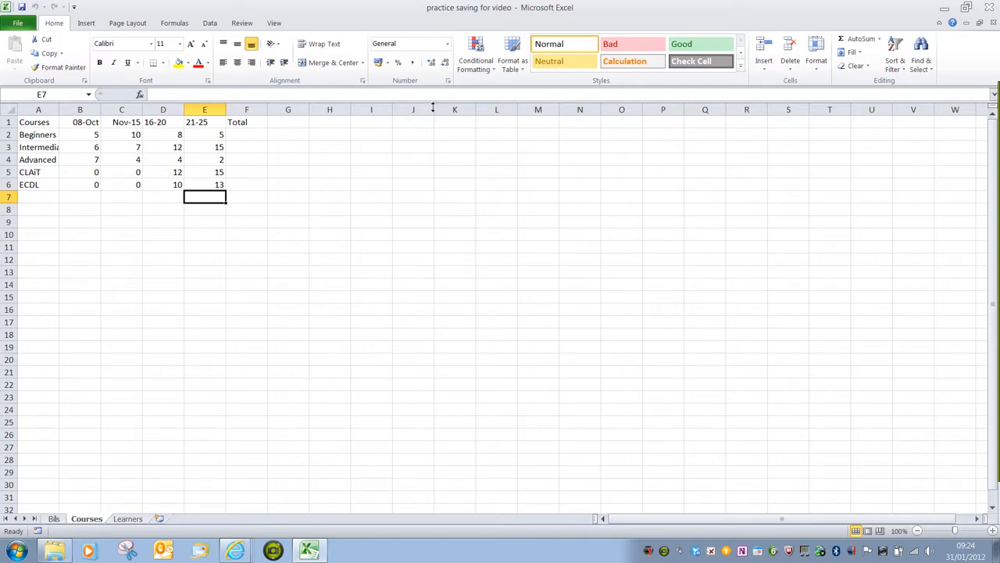
mouse_move(480, 19)
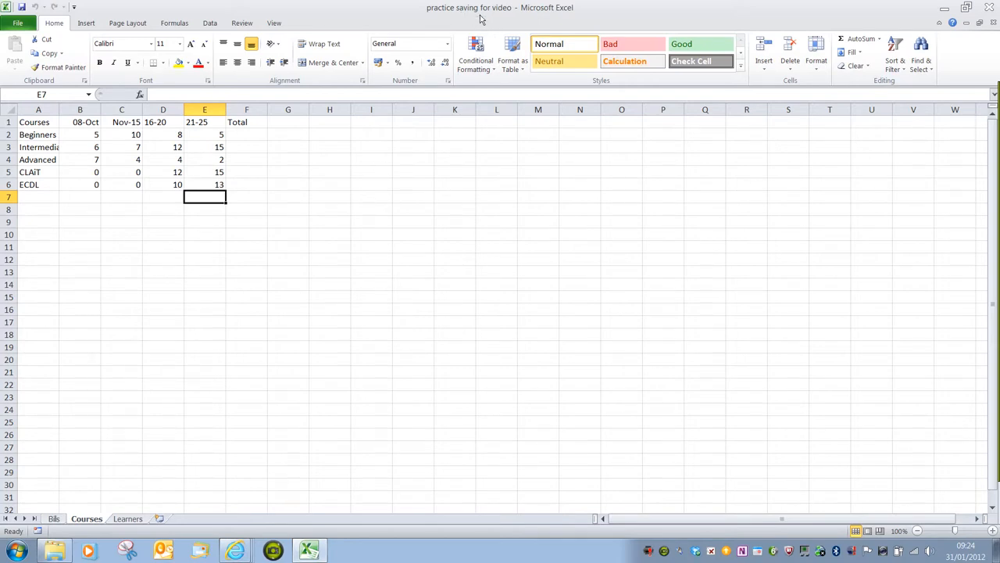